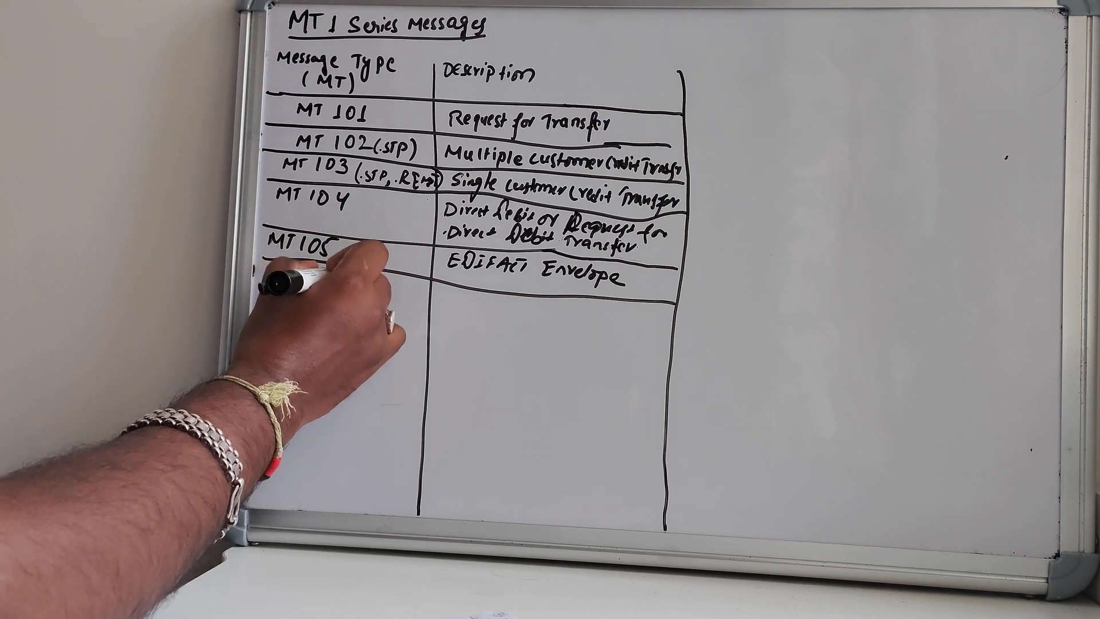
{"action": "type", "text": "MT 107"}
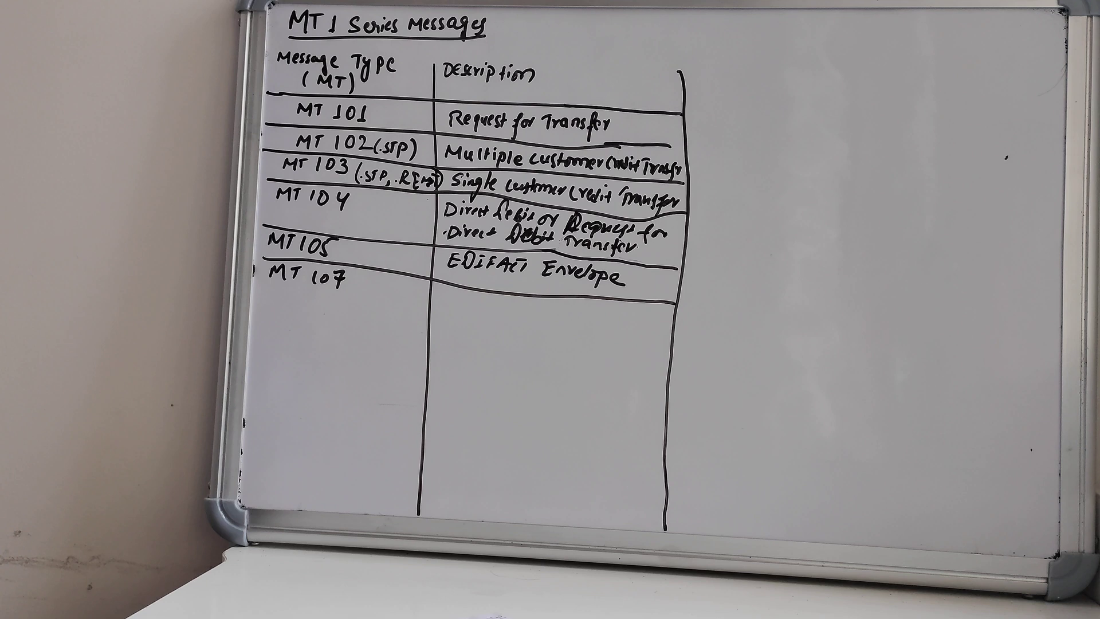